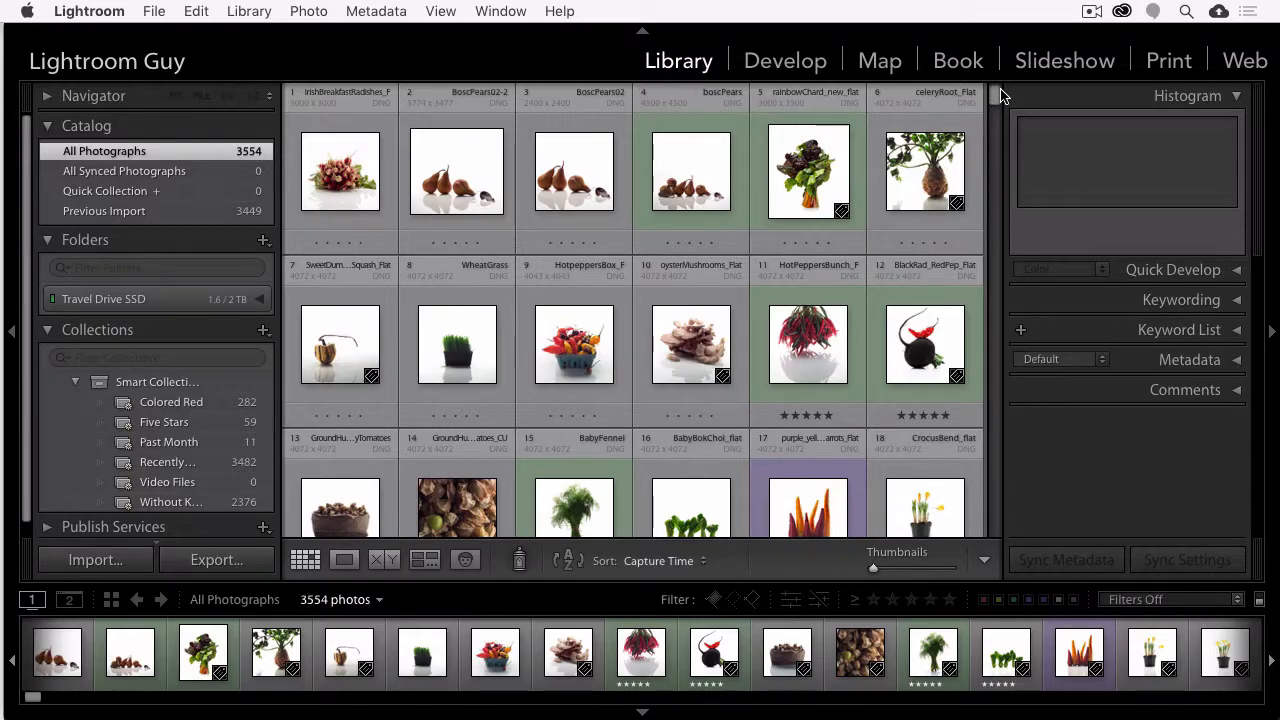
Scroll down the Library grid to later photos in the catalog
scroll(down, 3)
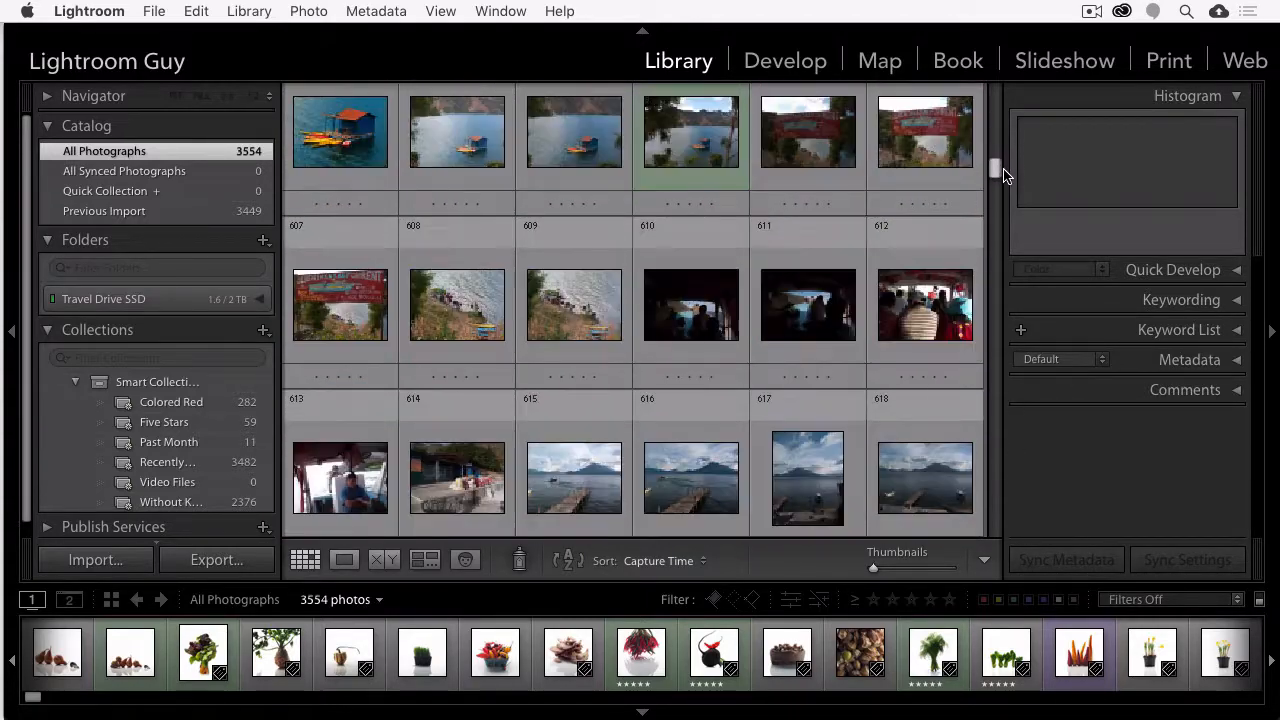
scroll(down, 3)
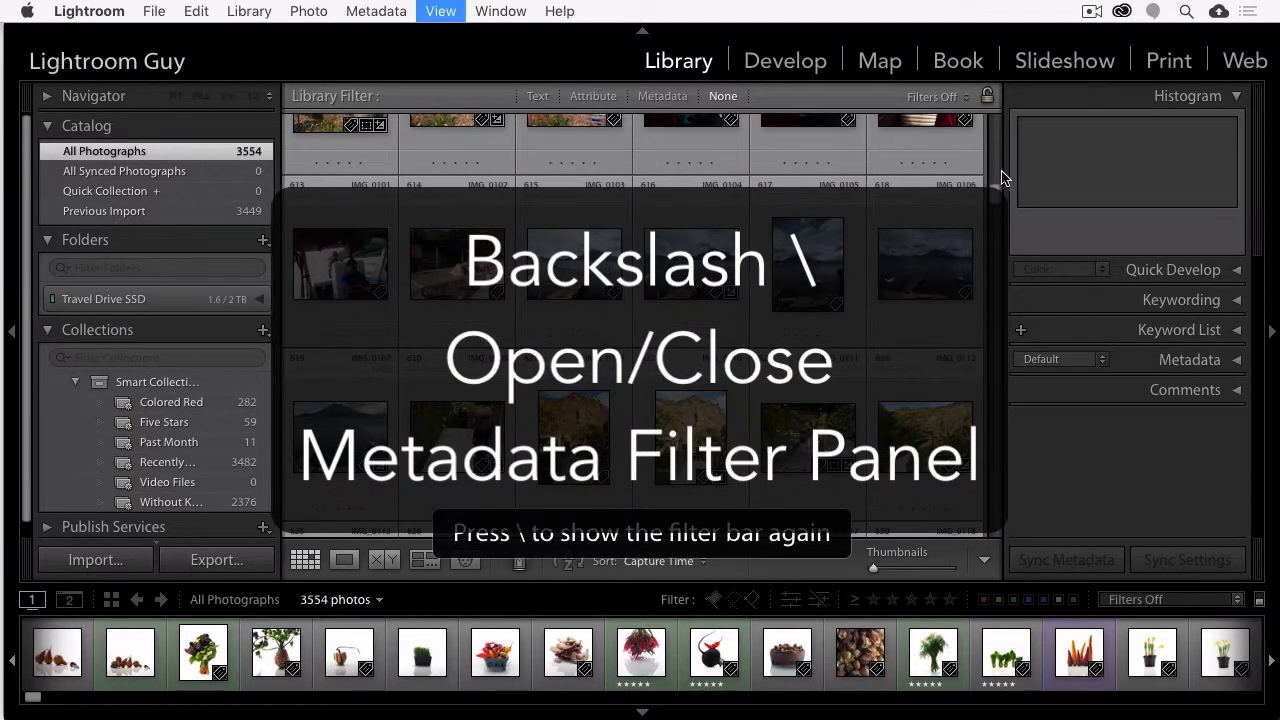
Hide the Library Filter bar with \, then restore it via View > Show Filter Bar
key(\)
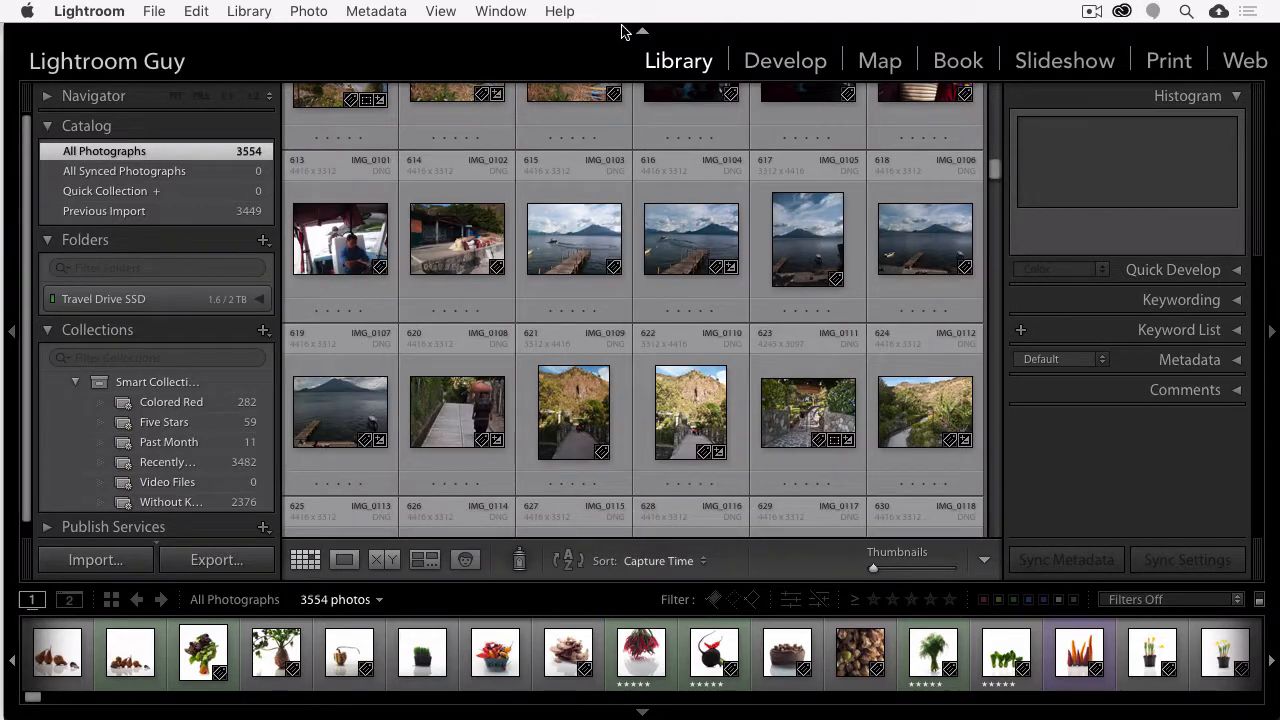
click(440, 11)
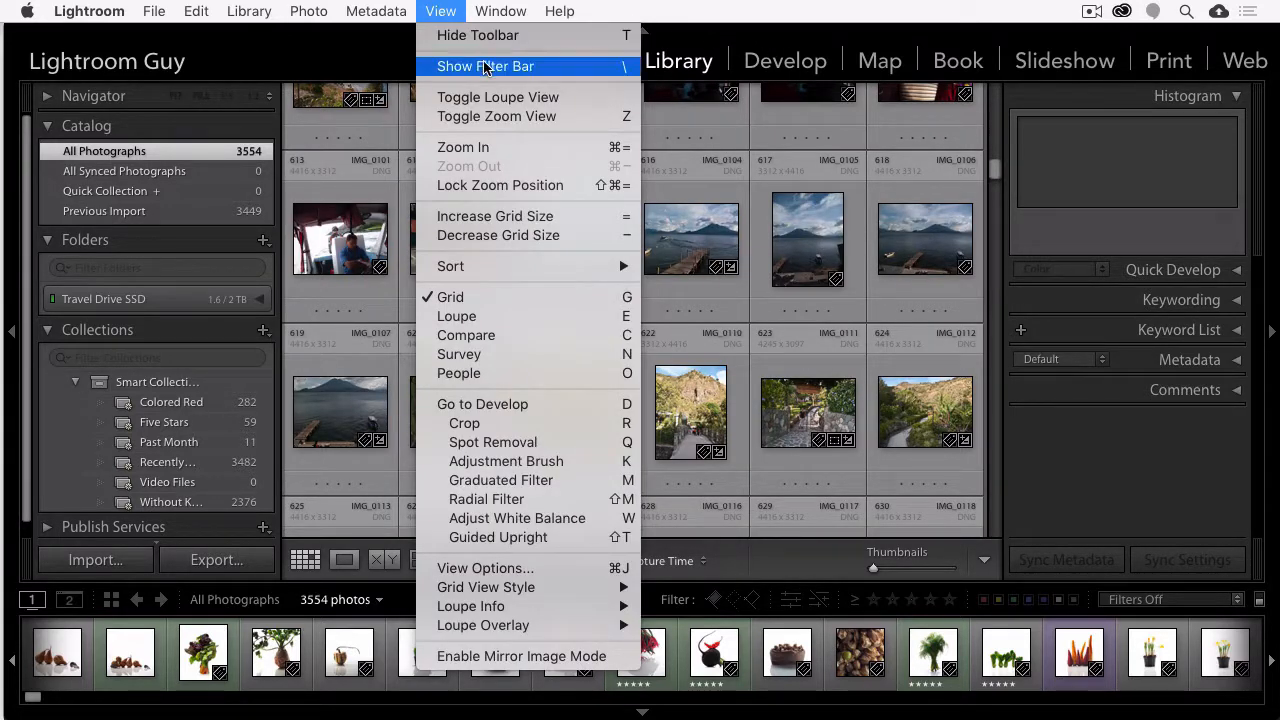
mouse_move(624, 74)
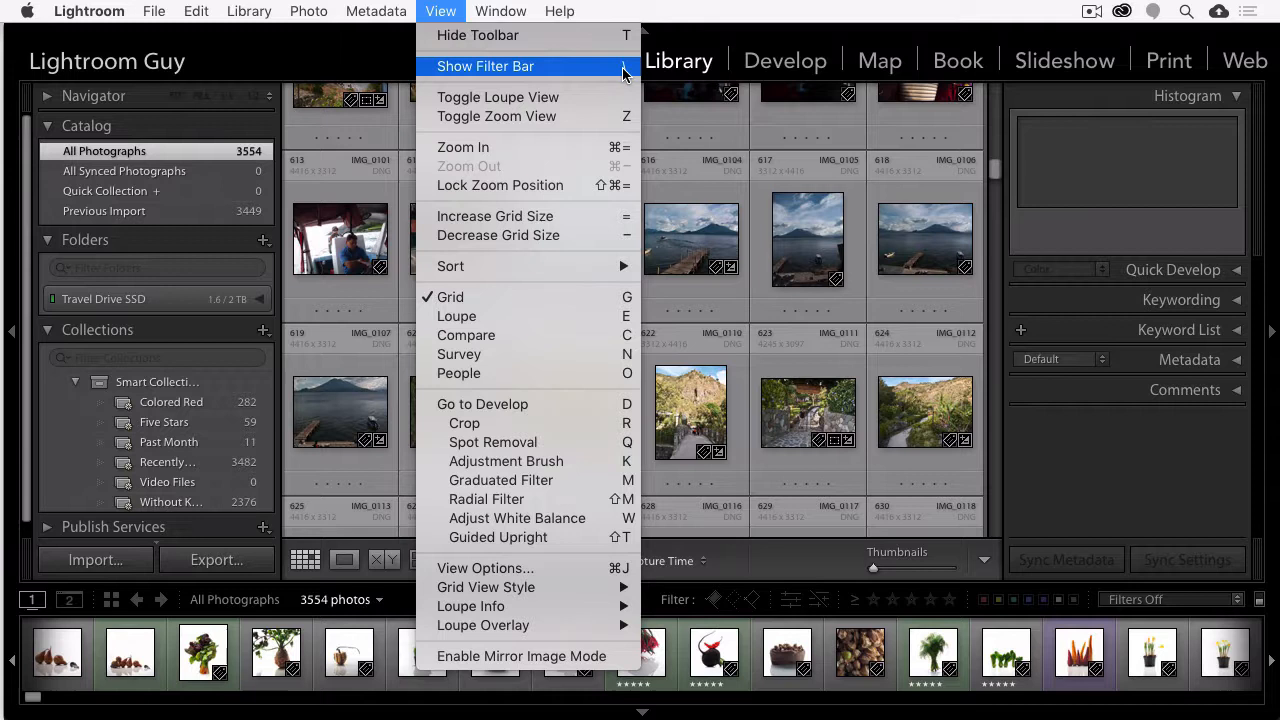
mouse_move(520, 66)
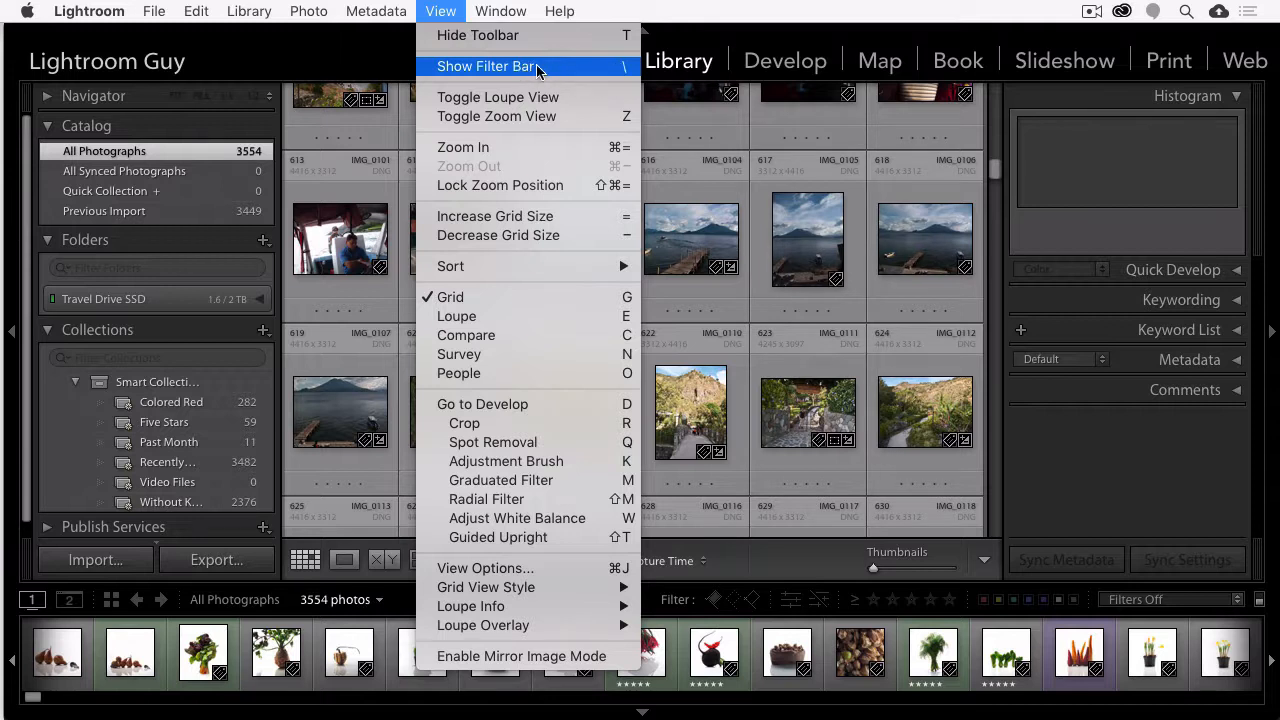
click(489, 65)
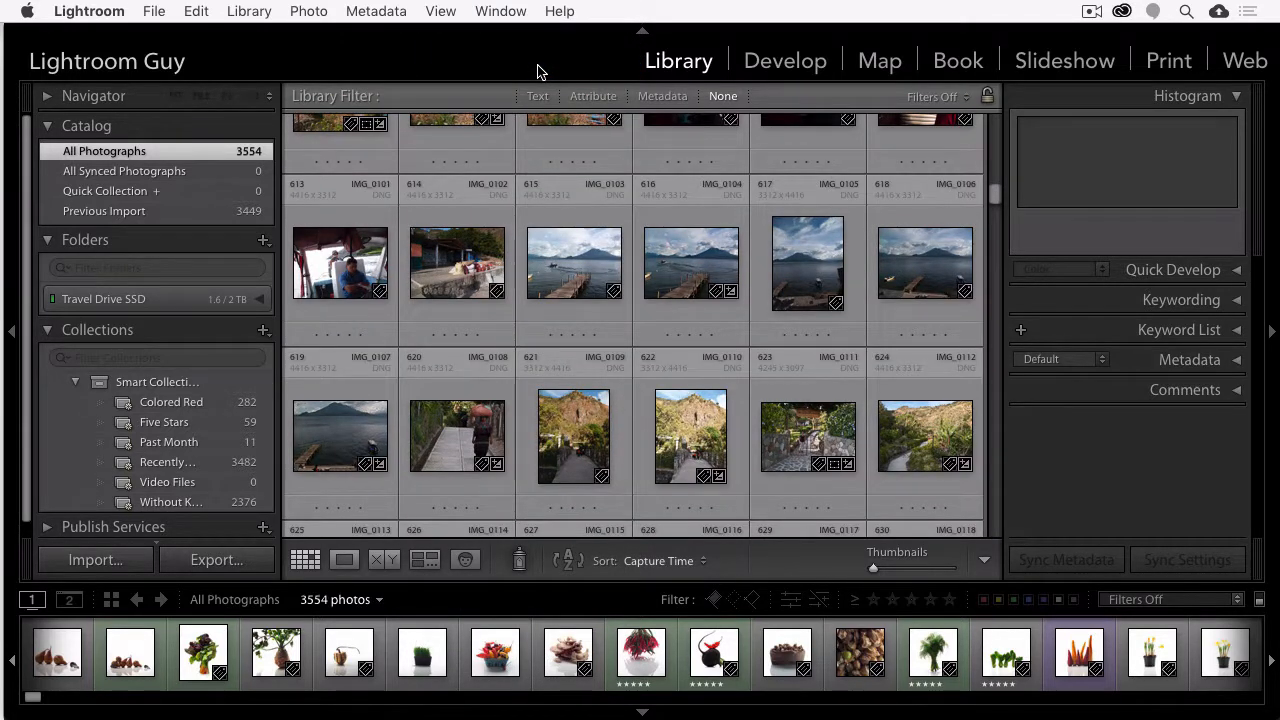
mouse_move(560, 77)
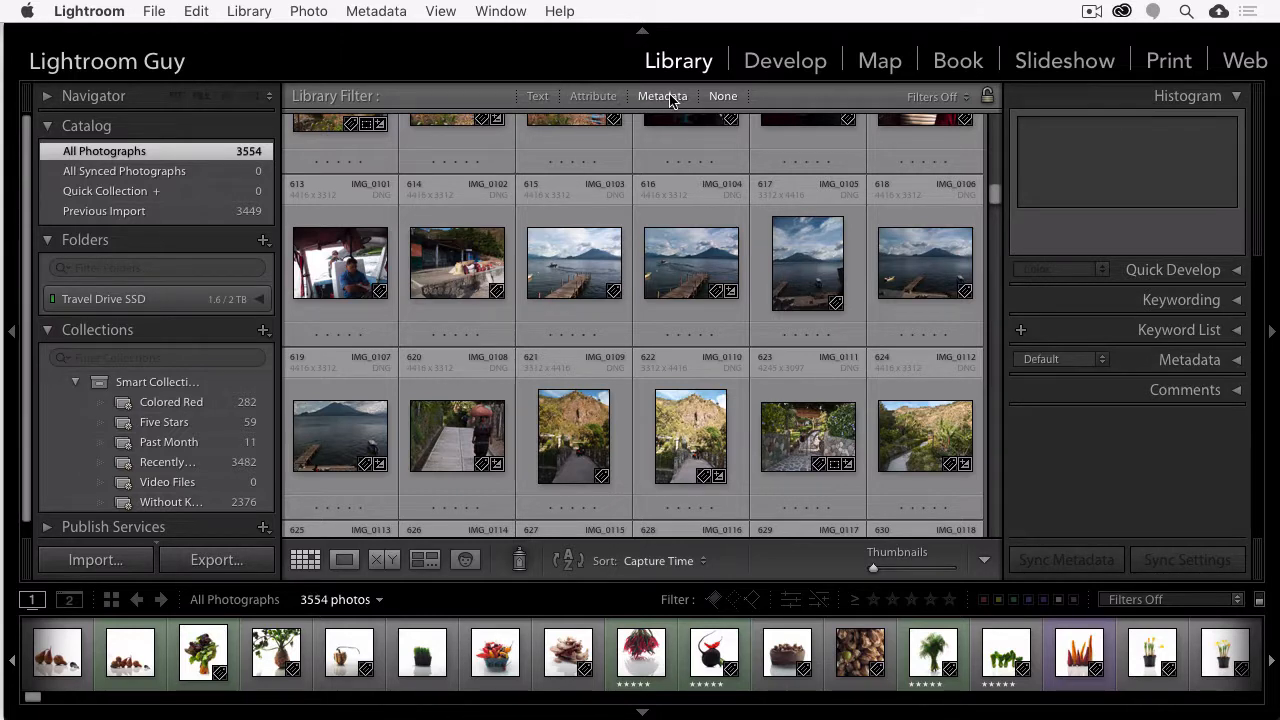
Choose the Metadata filter, add a column after Date, and open its None header
click(662, 96)
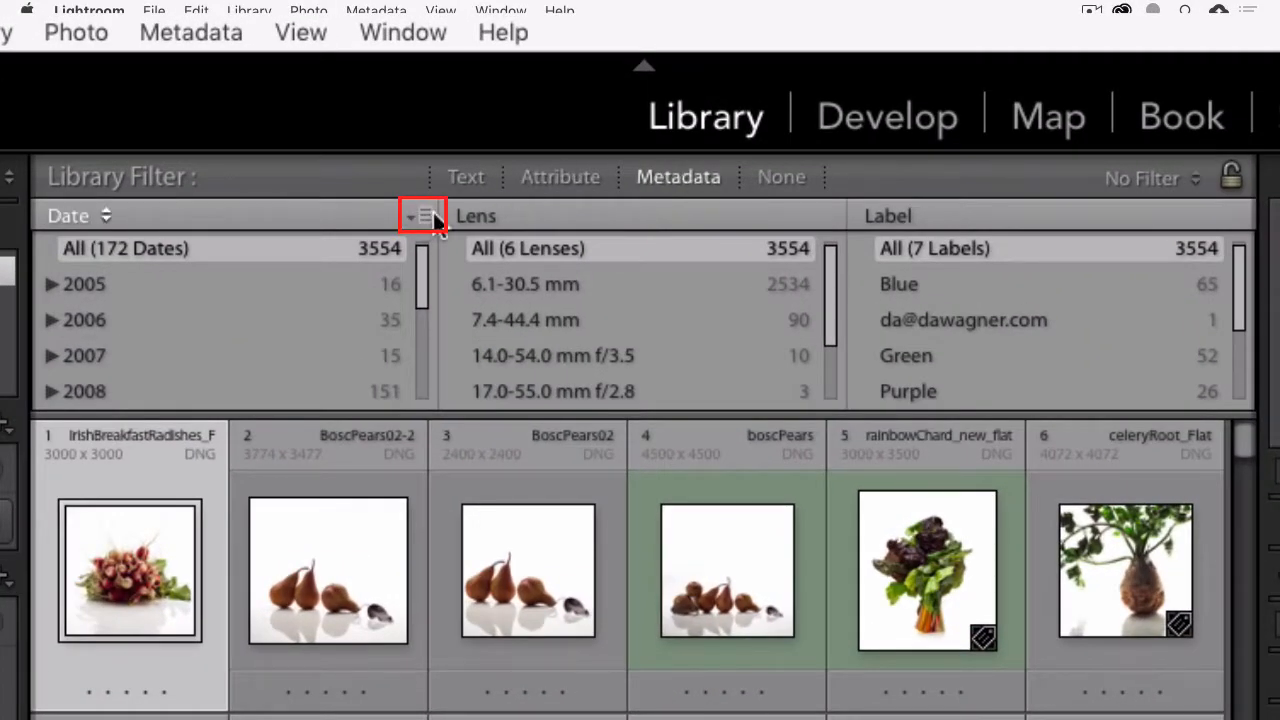
click(412, 214)
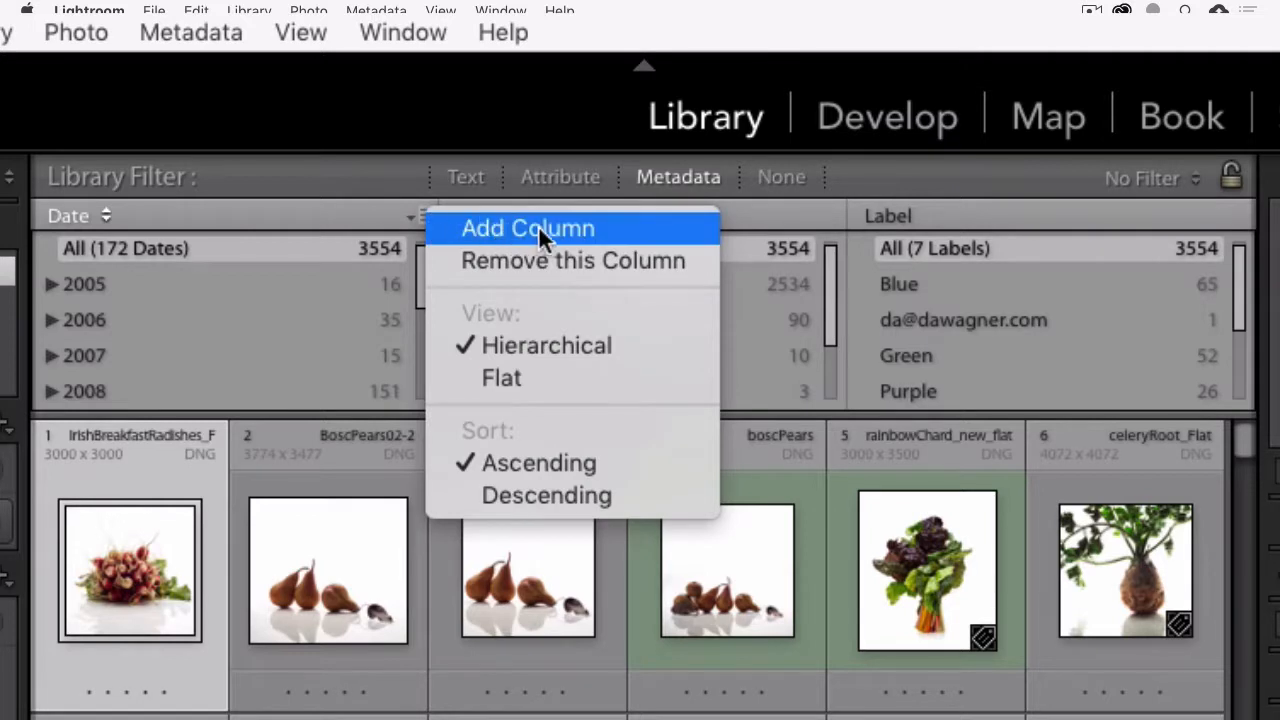
click(528, 228)
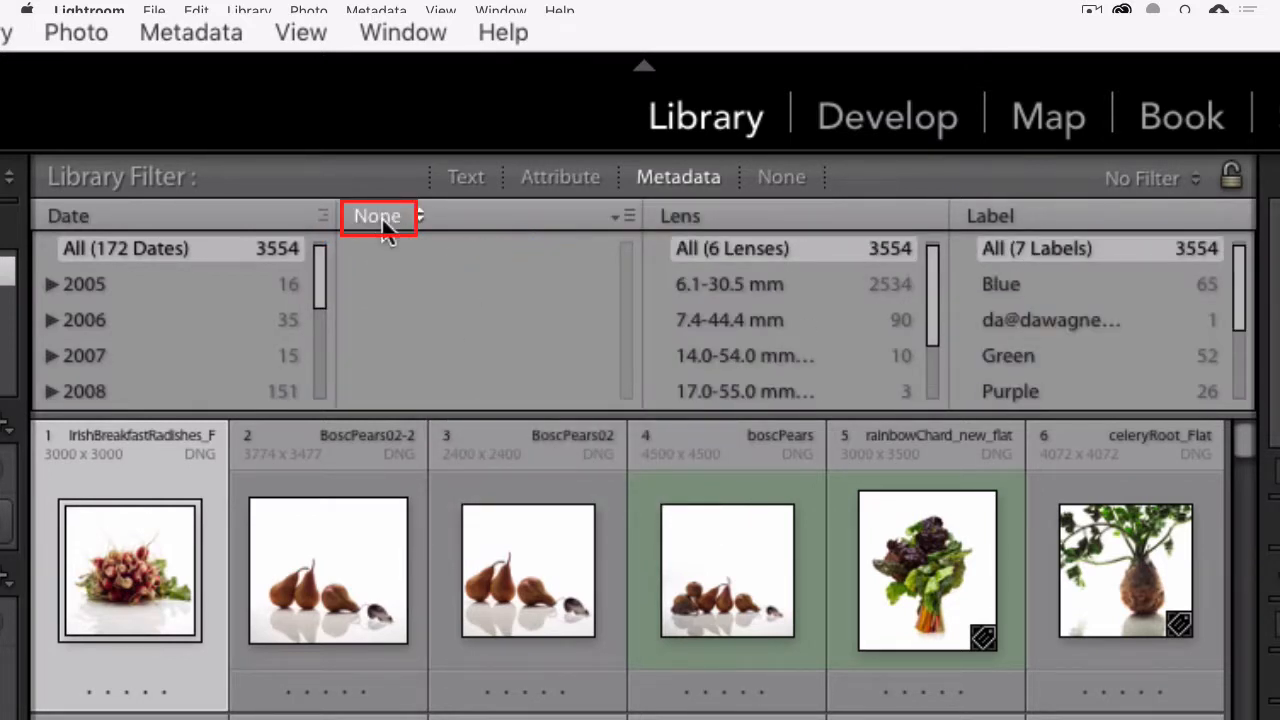
click(378, 216)
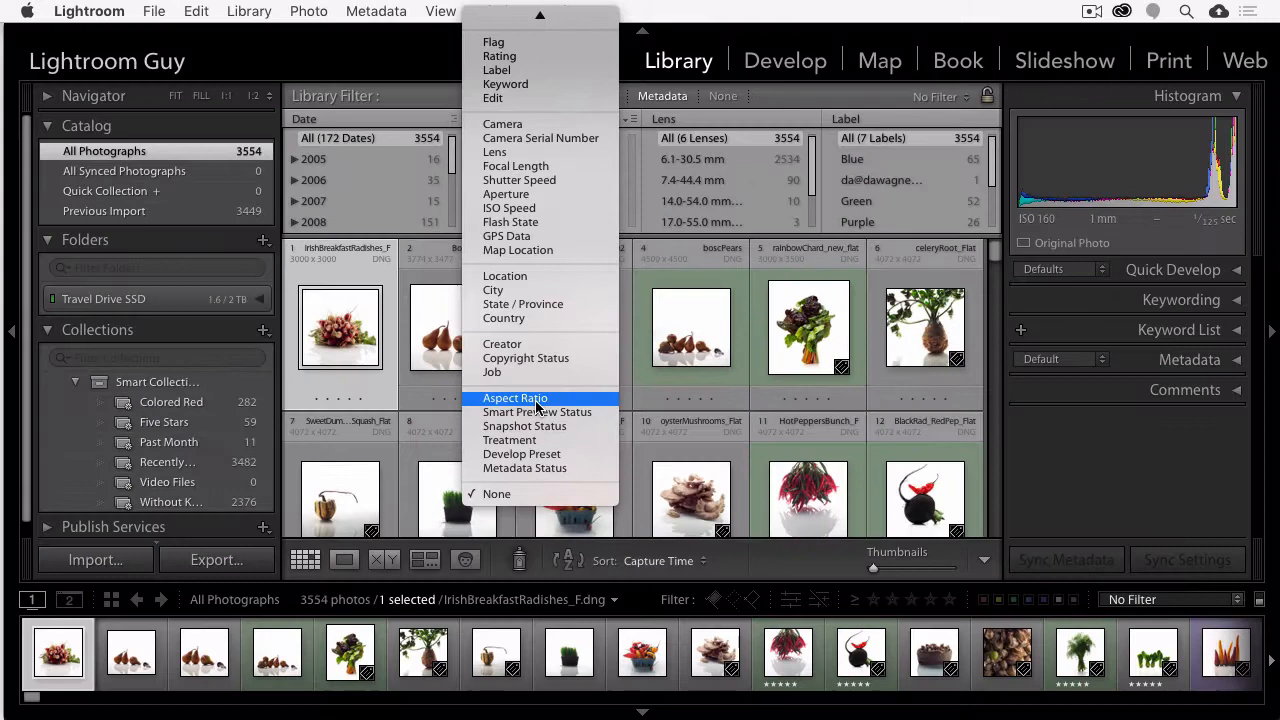
Set the new column to Aspect Ratio, trying each ratio and ending on Landscape (2385 photos)
click(515, 398)
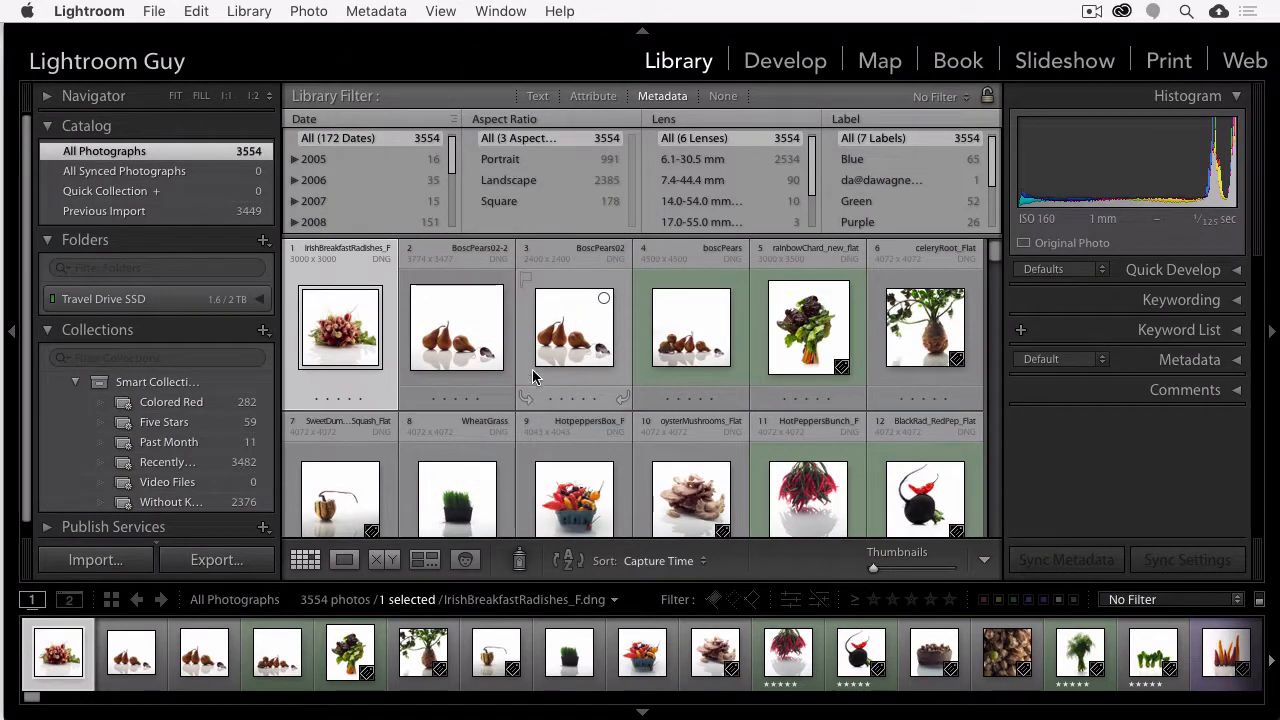
click(500, 159)
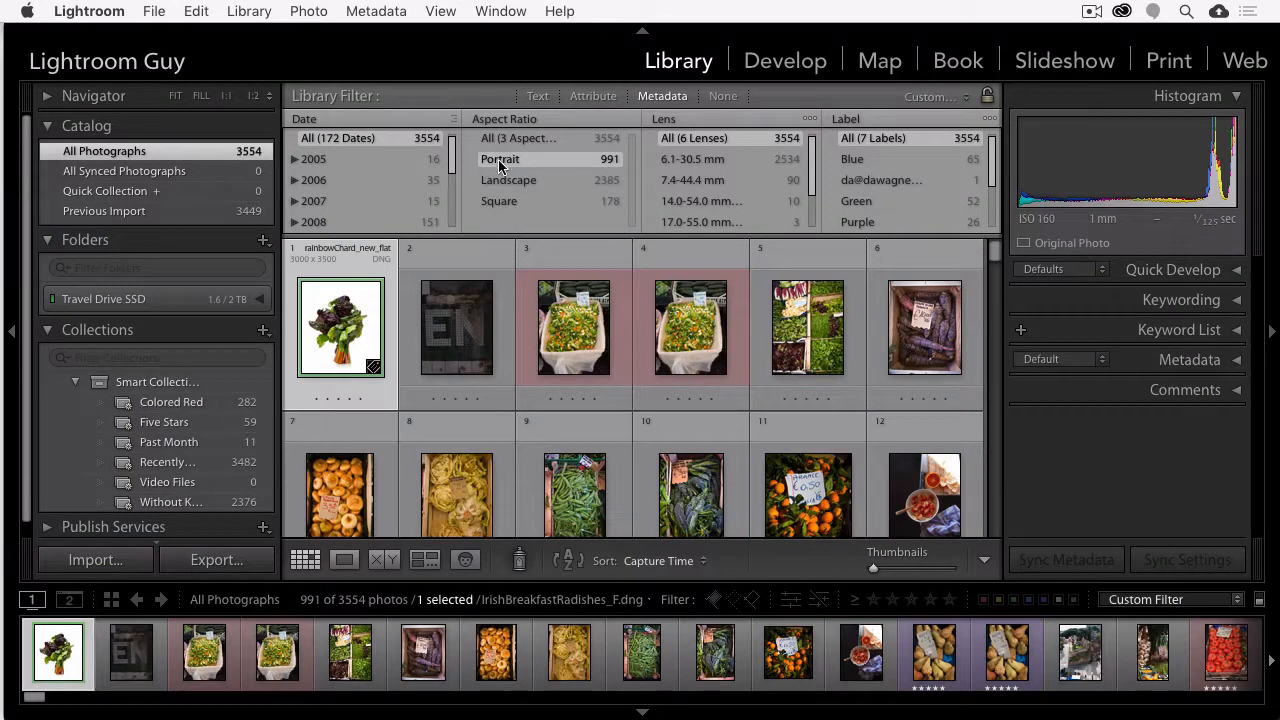
click(508, 180)
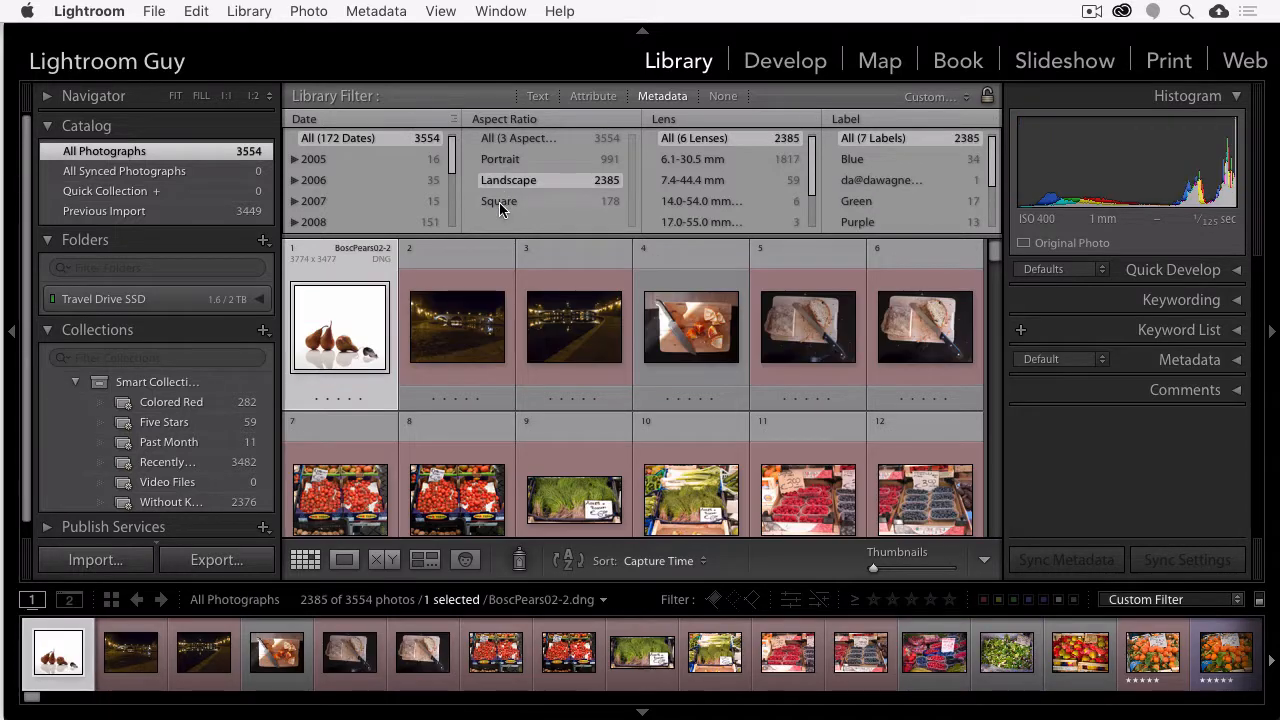
click(508, 180)
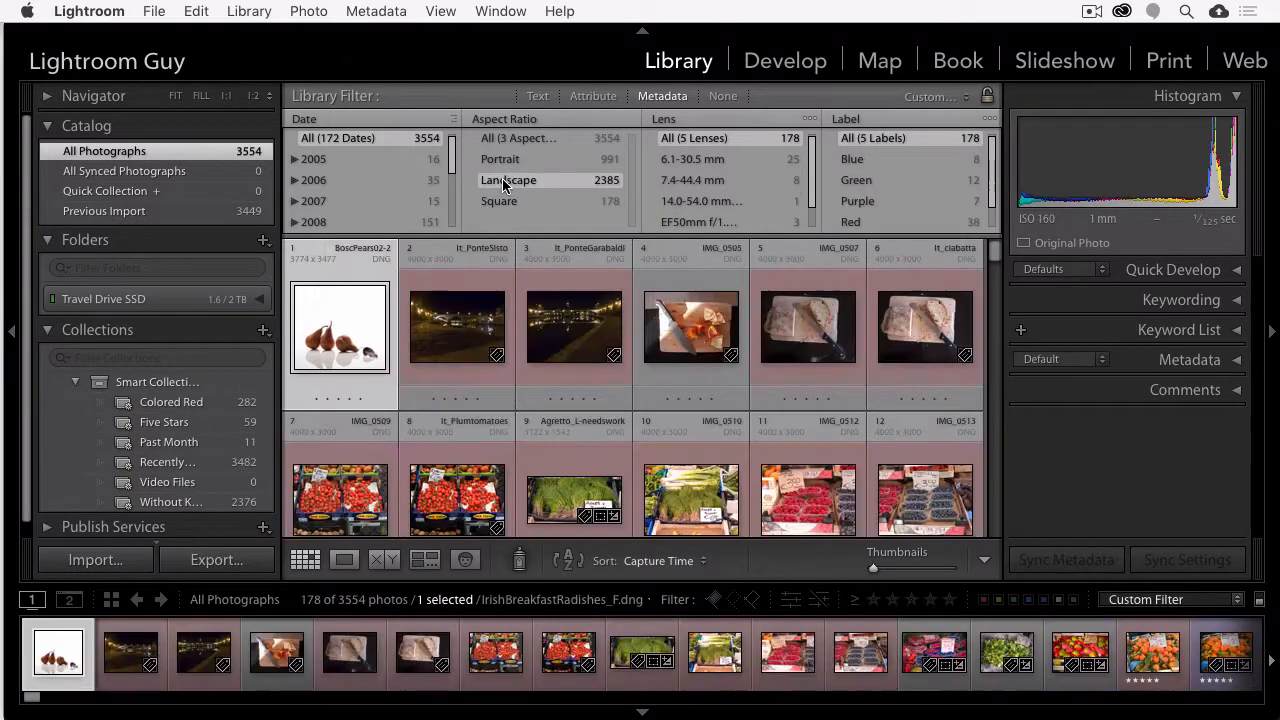
click(508, 180)
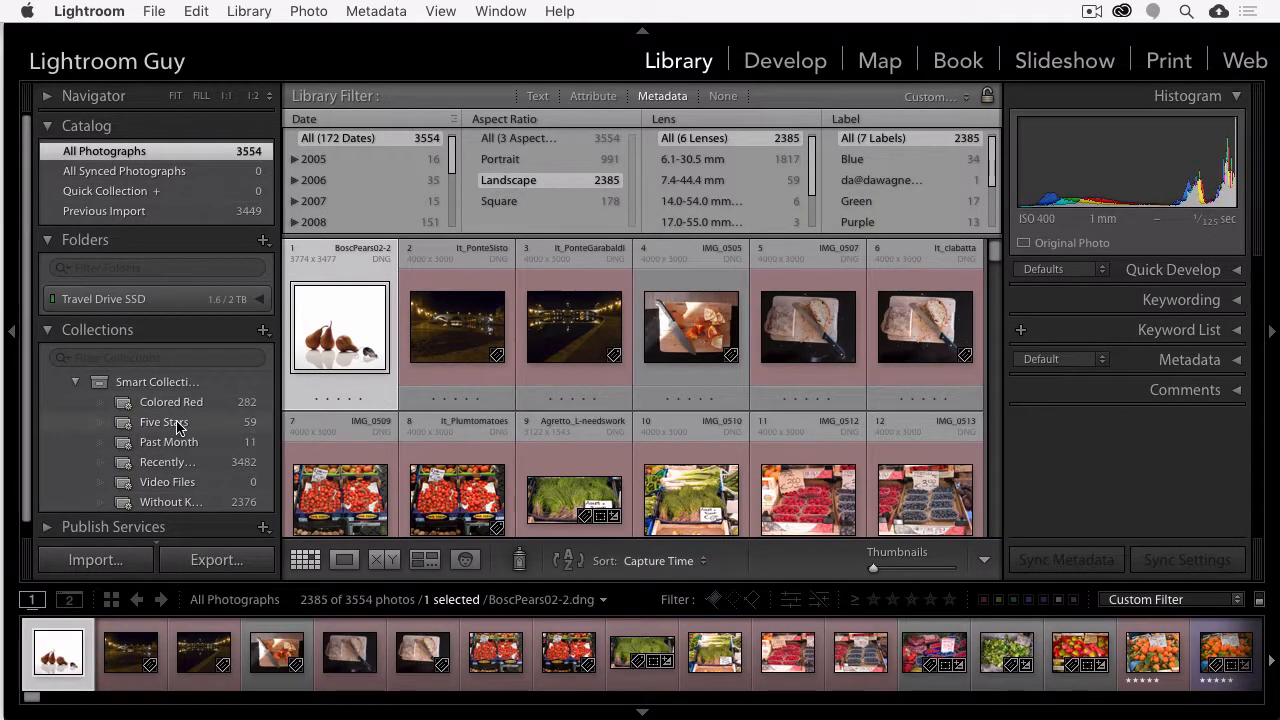
Open the Five Stars smart collection and filter it to Square, showing 14 of 59 photos
click(163, 422)
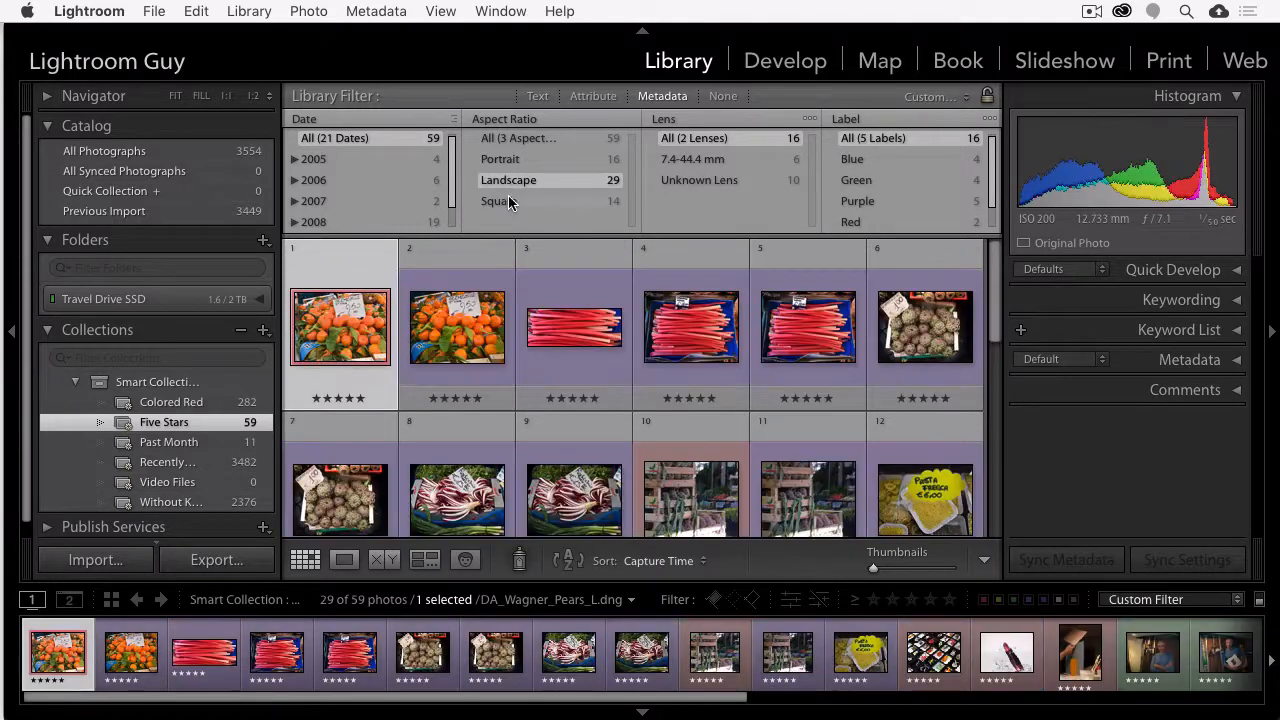
click(498, 201)
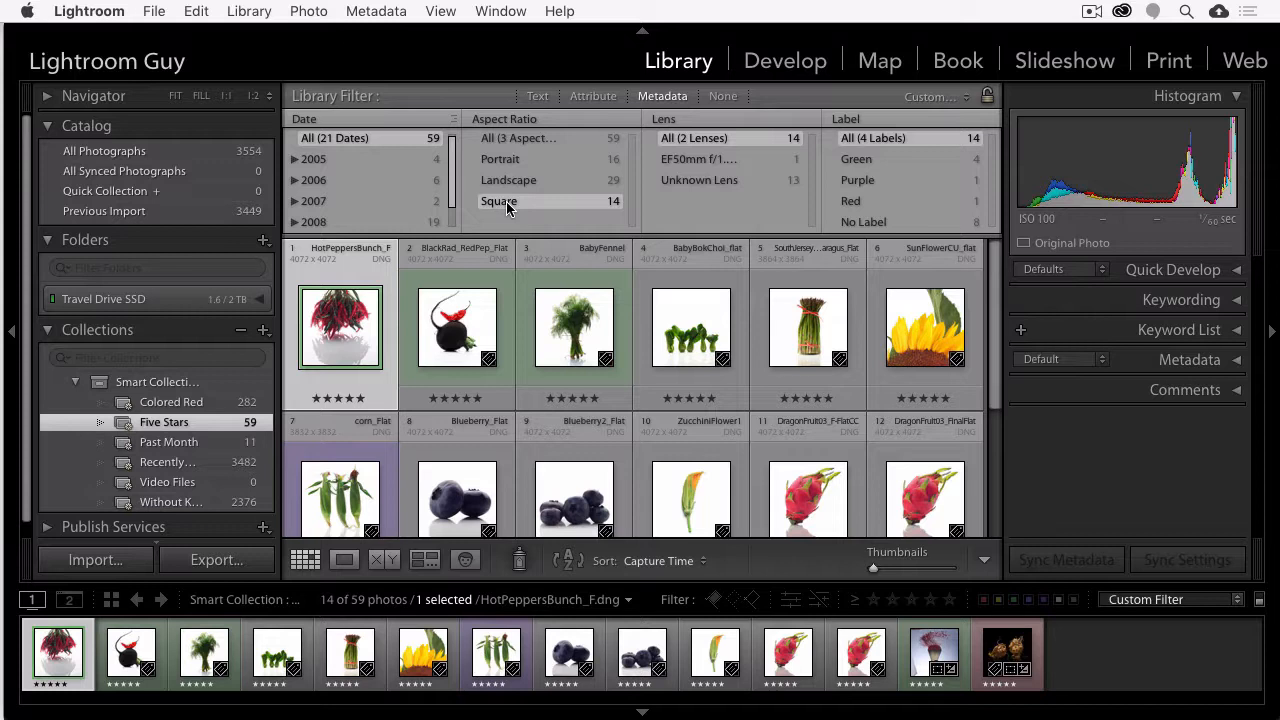
mouse_move(520, 180)
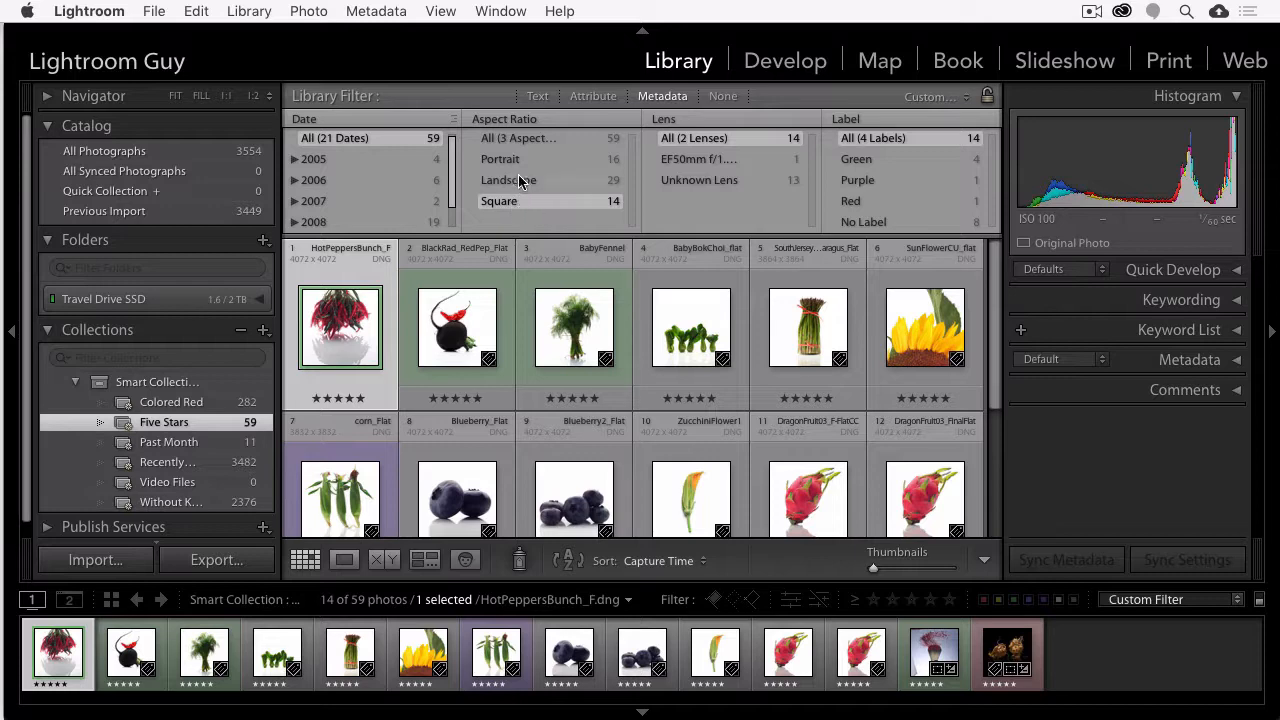
click(500, 159)
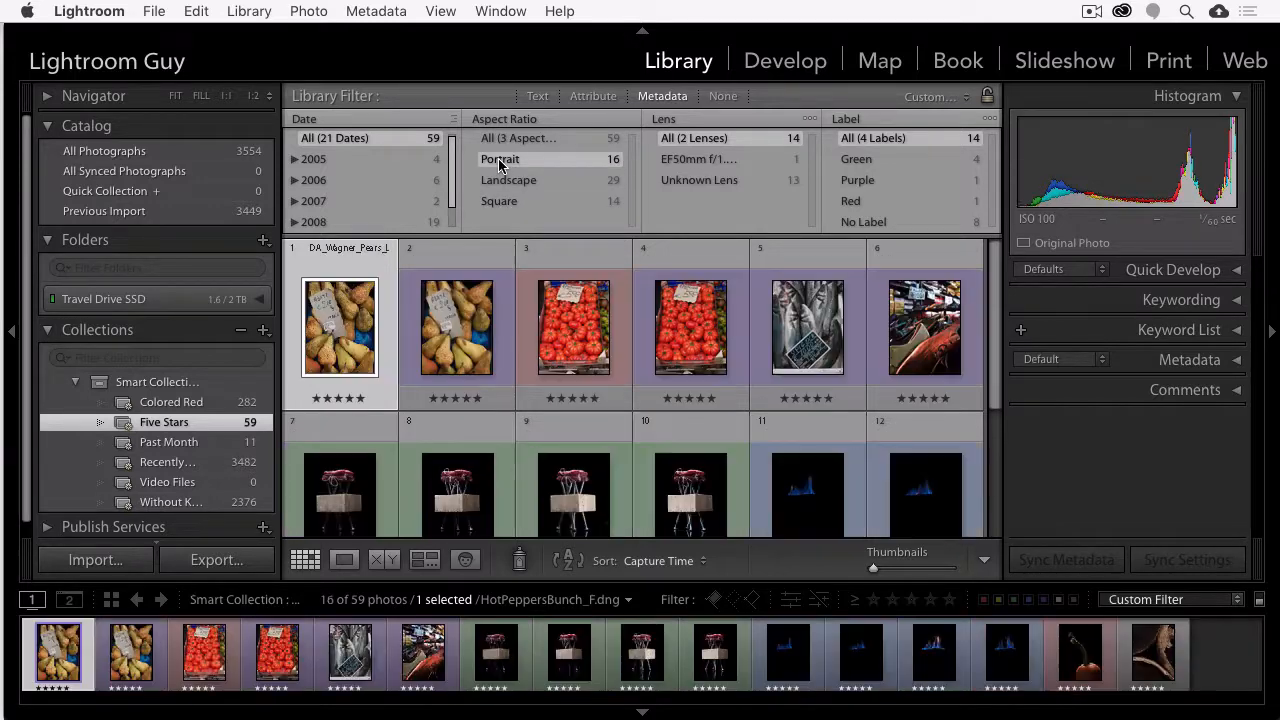
click(508, 180)
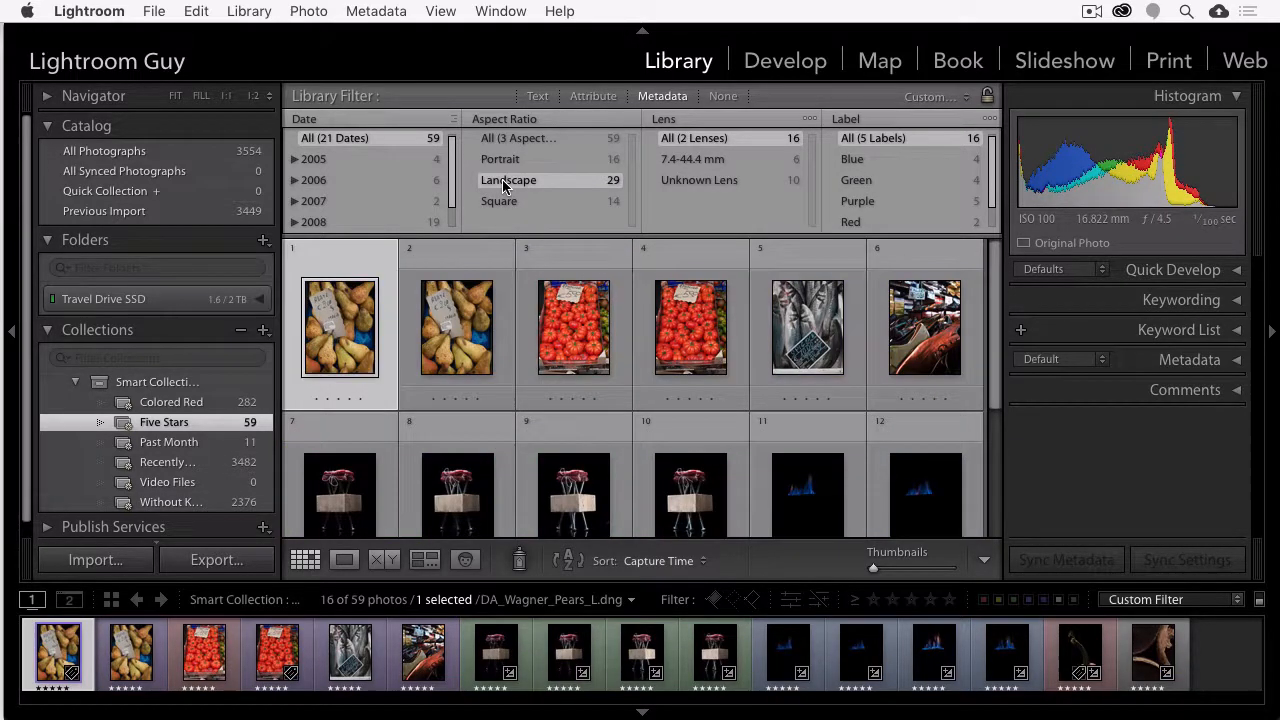
click(508, 180)
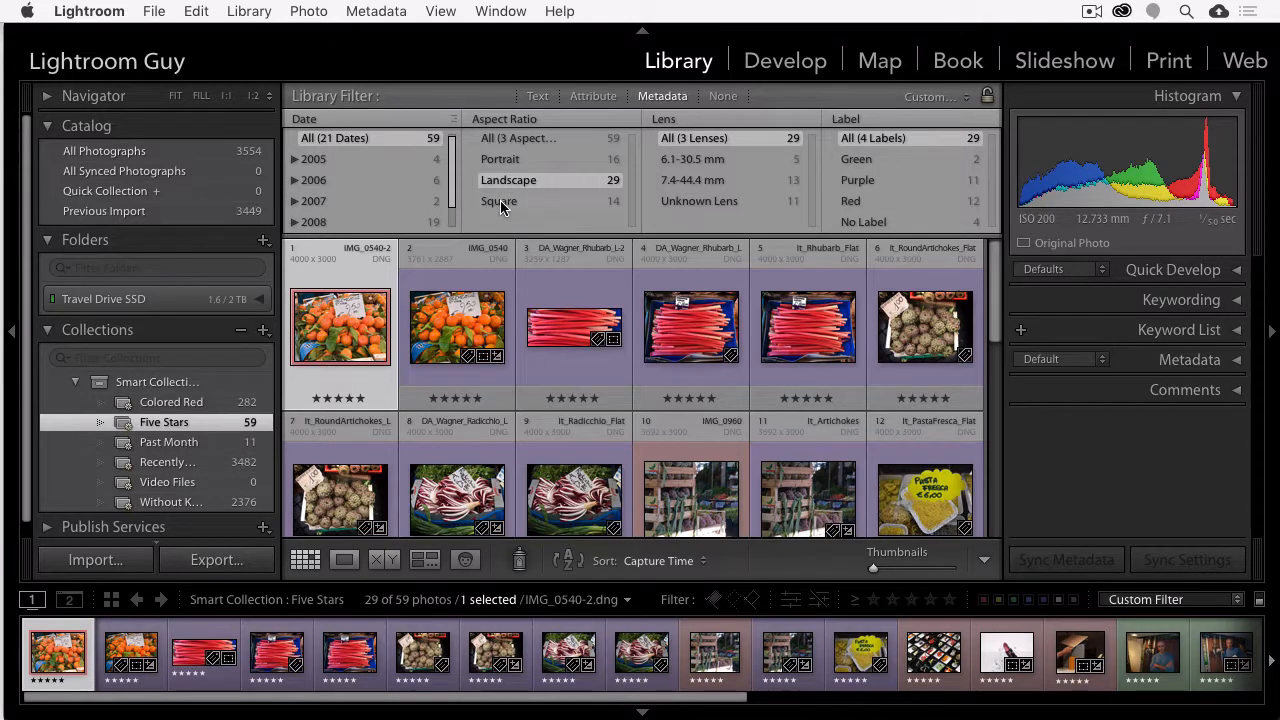
click(499, 201)
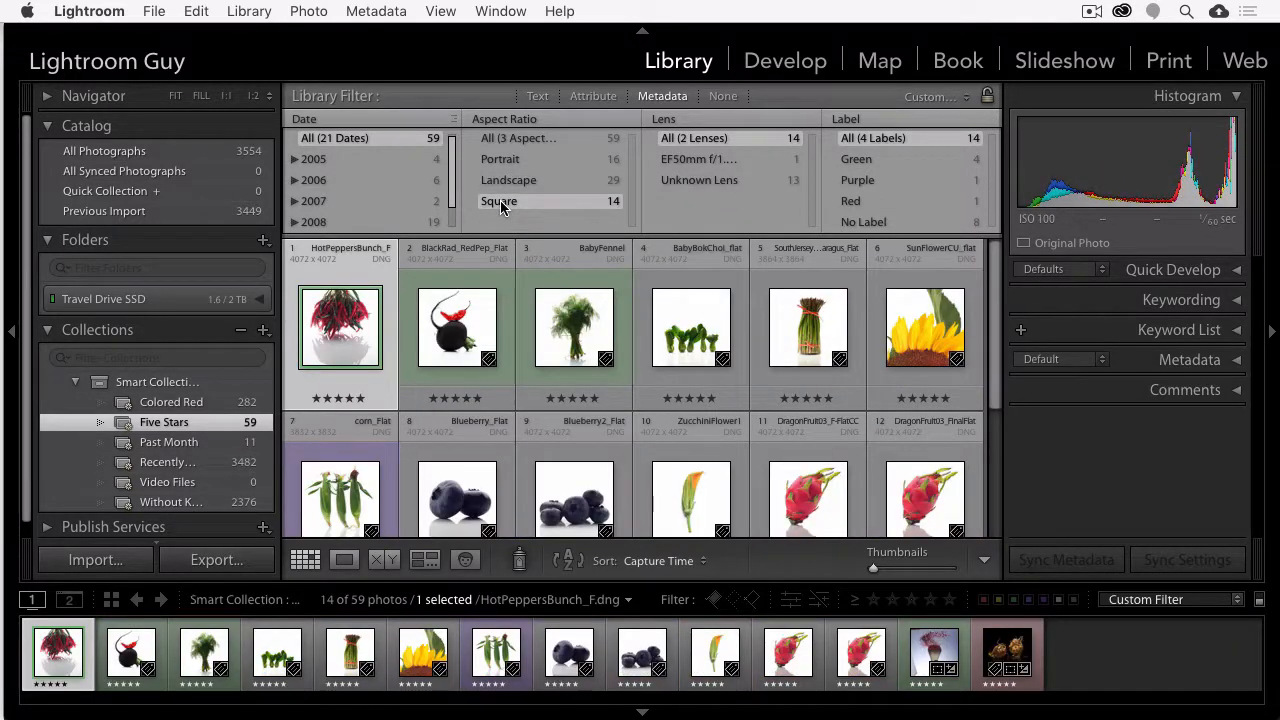